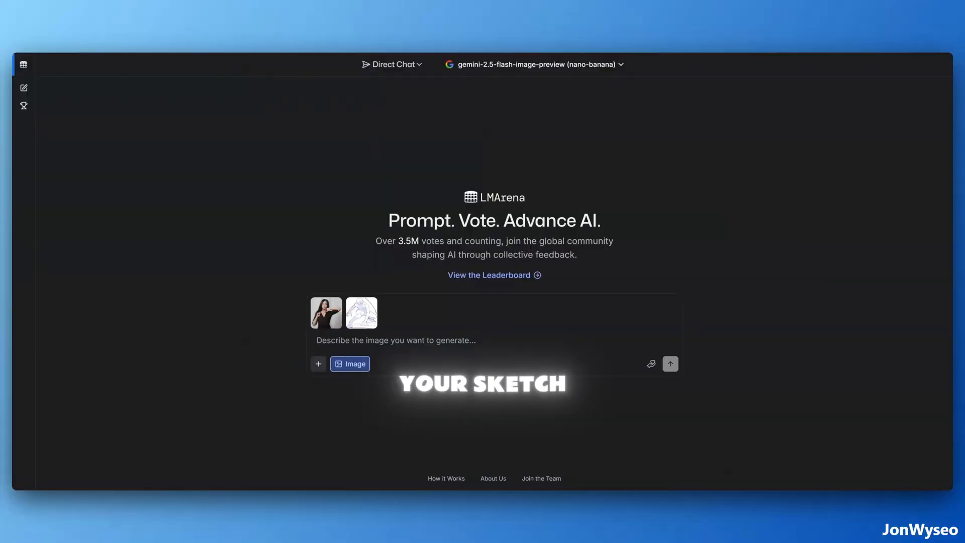
# Send 'Make the model pose like this sketch' with both images and accept the Terms of Use
pyautogui.write('Make the model pose like this sketch')
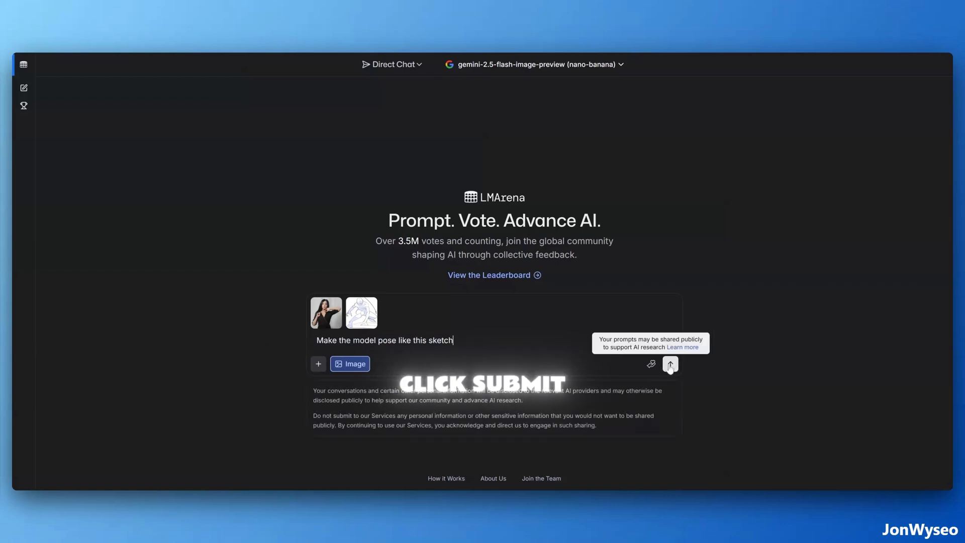
pyautogui.click(669, 363)
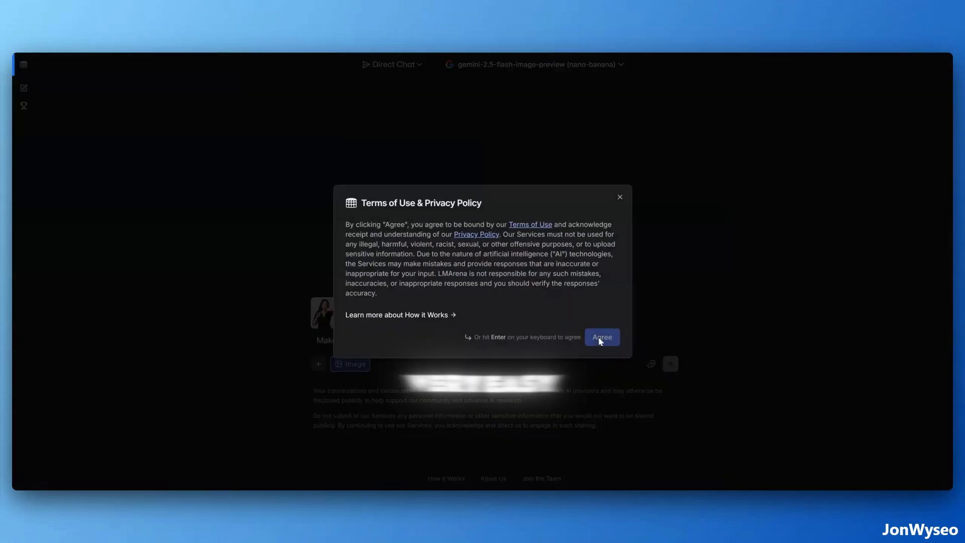
pyautogui.click(601, 337)
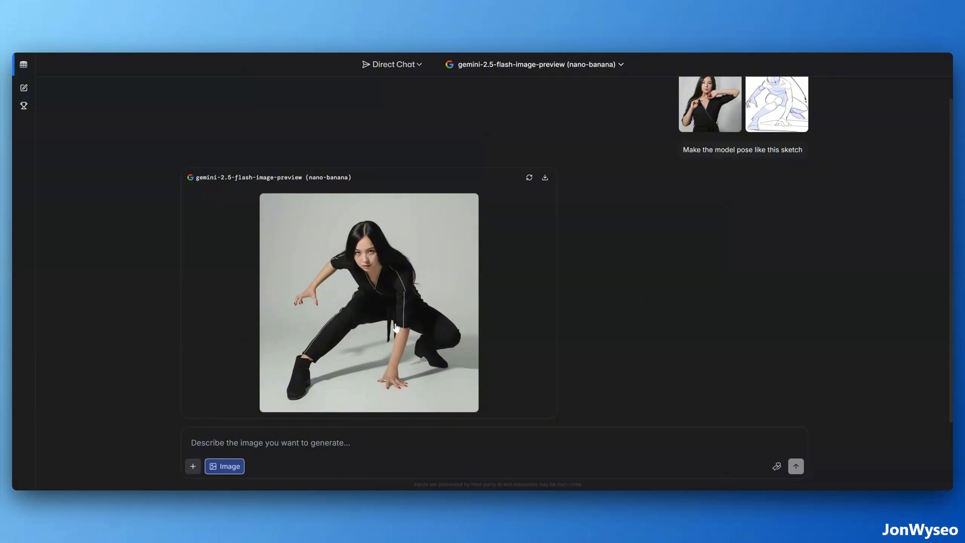
pyautogui.click(368, 302)
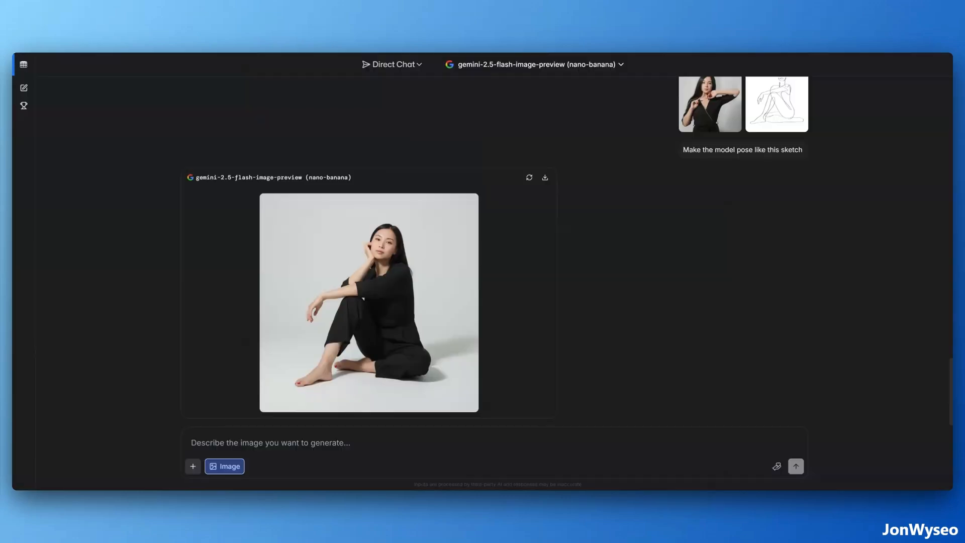
# Enlarge the generated photo of the model seated like the sketch to full size
pyautogui.click(368, 302)
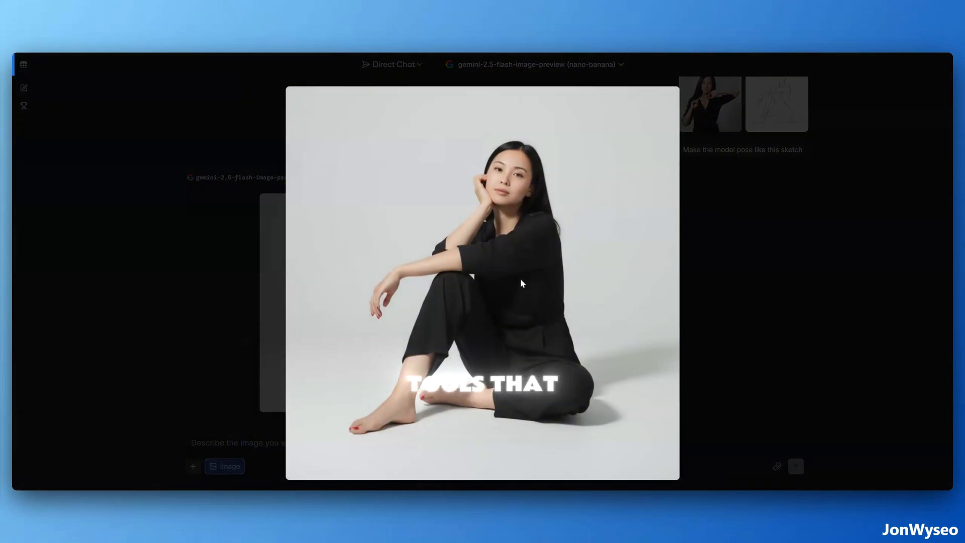